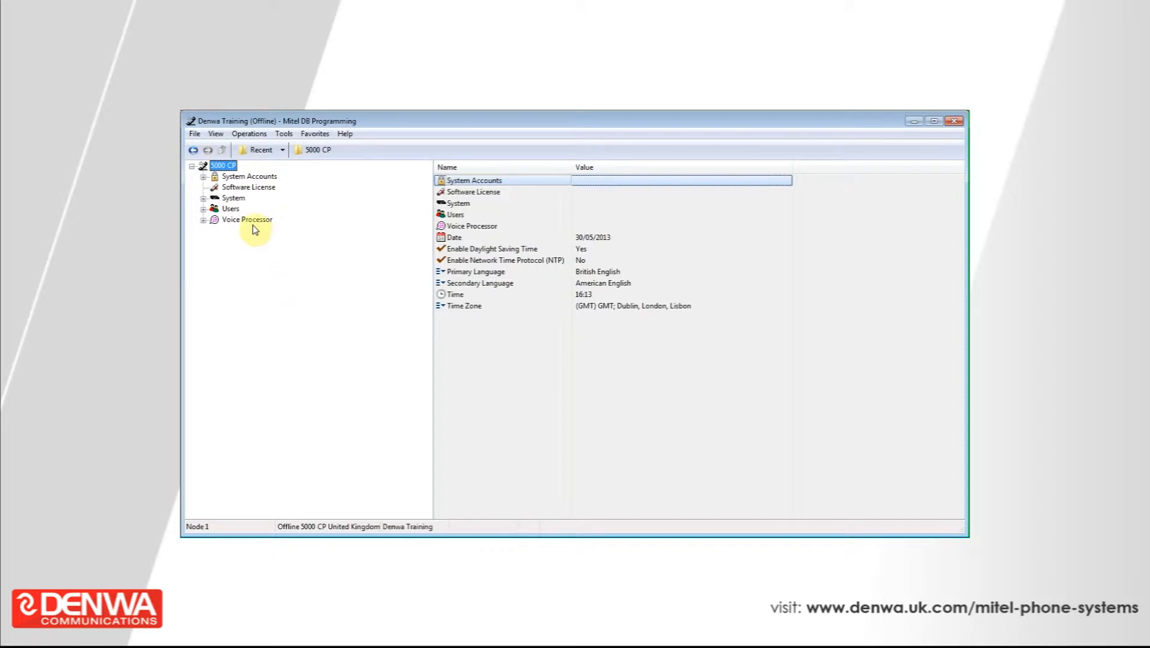
{"action": "mouse_move", "coordinate": [676, 433]}
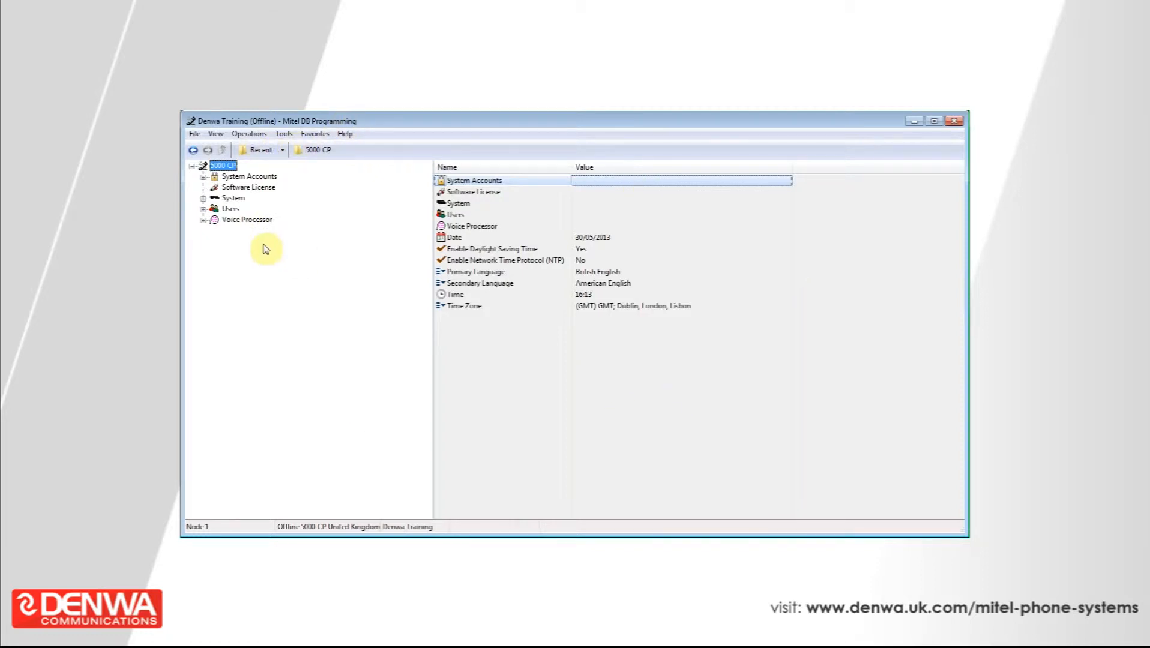
- Expand System and its Devices and Feature Codes branch in the left tree
{"action": "left_click", "coordinate": [204, 198]}
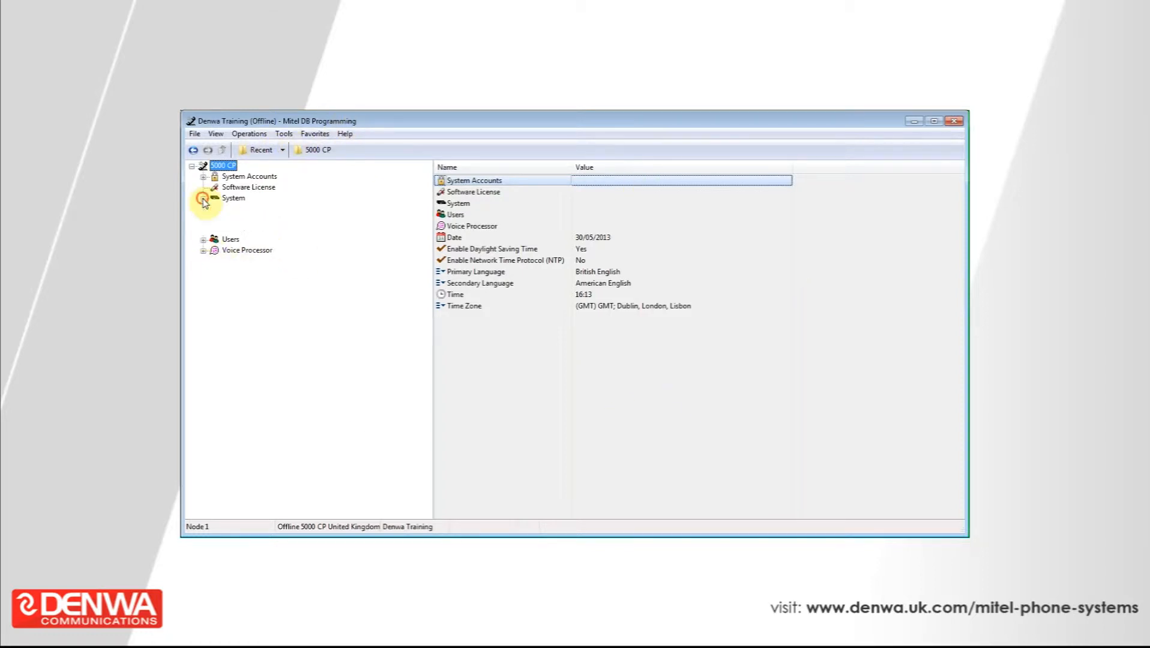
{"action": "left_click", "coordinate": [204, 198]}
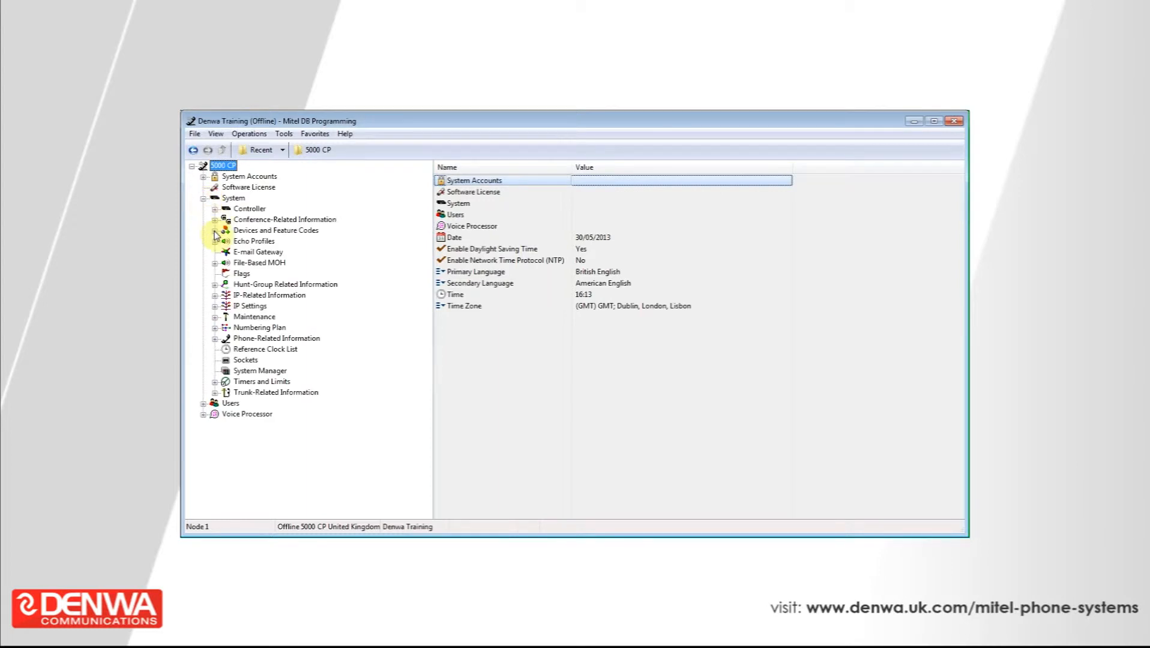
{"action": "left_click", "coordinate": [216, 230]}
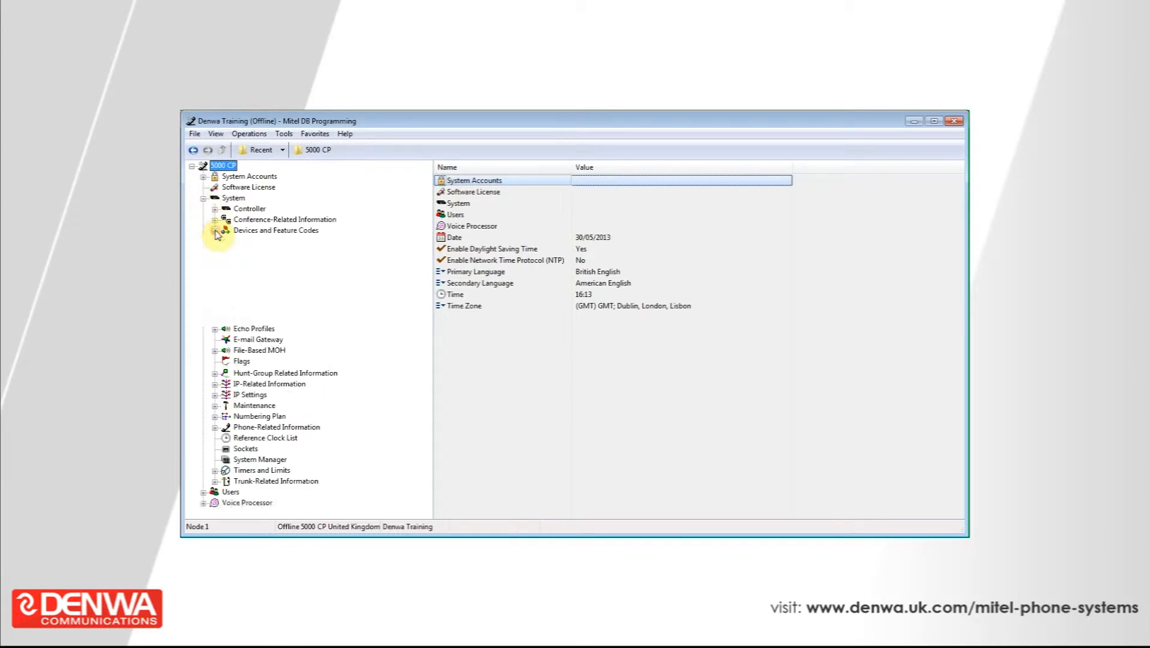
{"action": "left_click", "coordinate": [218, 231]}
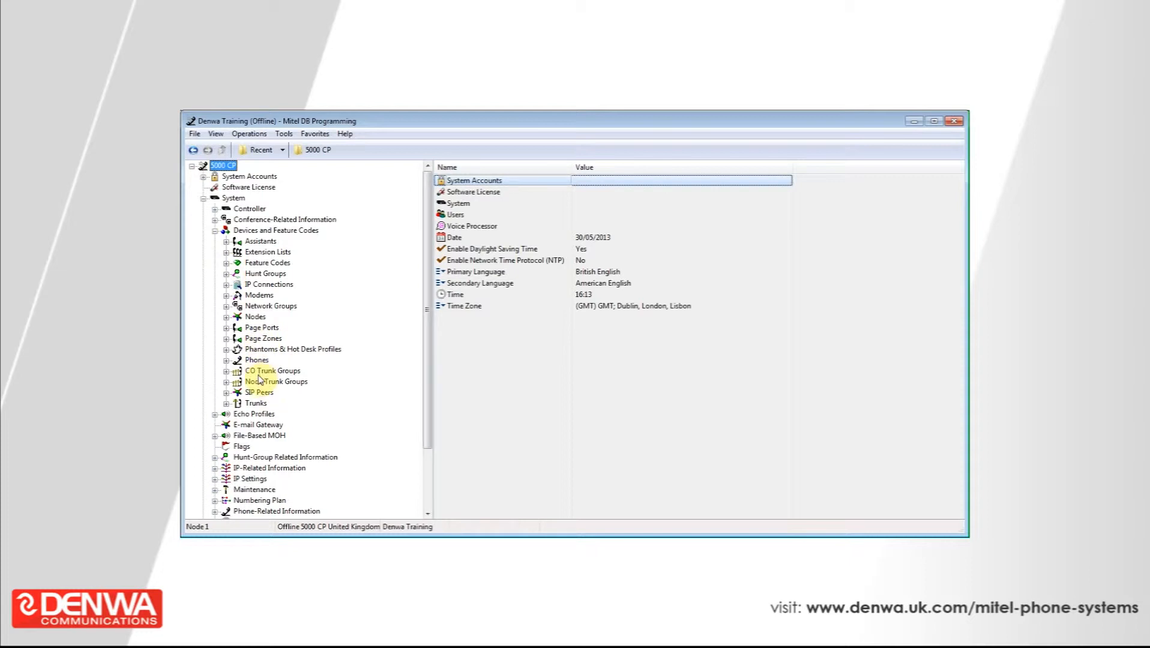
- Select Phones to list extensions 1002, 1099, 1000 and 1001
{"action": "left_click", "coordinate": [255, 360]}
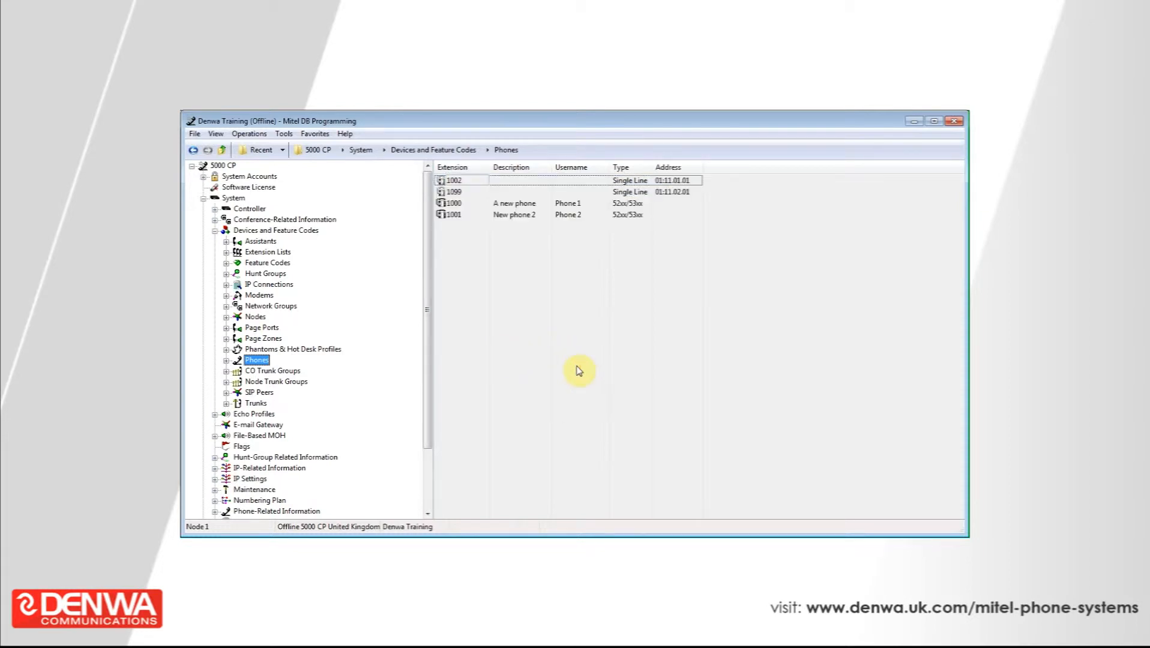
{"action": "mouse_move", "coordinate": [559, 323]}
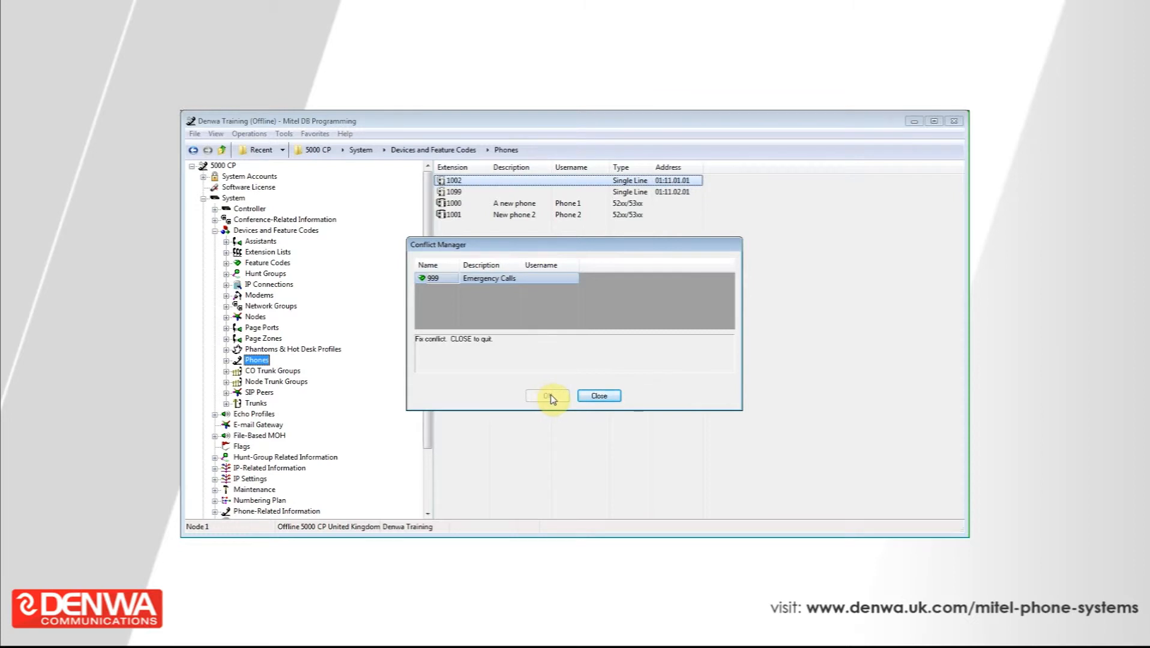
- Dismiss the Conflict Manager report that 999 belongs to Emergency Calls
{"action": "left_click", "coordinate": [597, 396]}
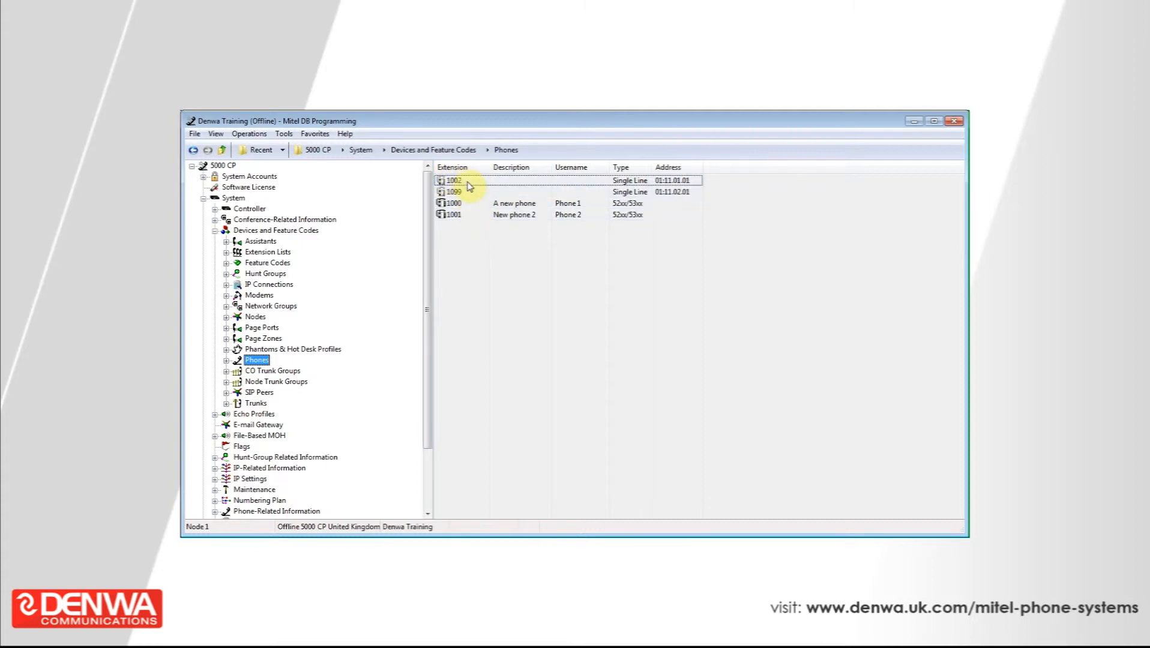
- Open extension 1002's number for editing in the Extension column
{"action": "double_click", "coordinate": [455, 181]}
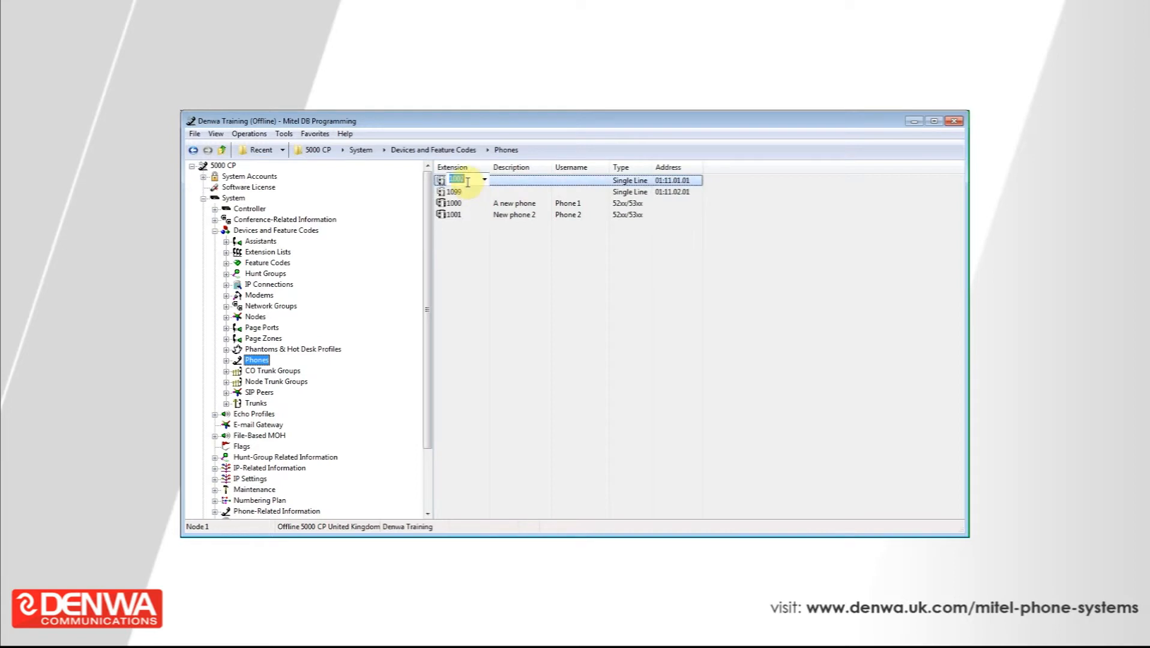